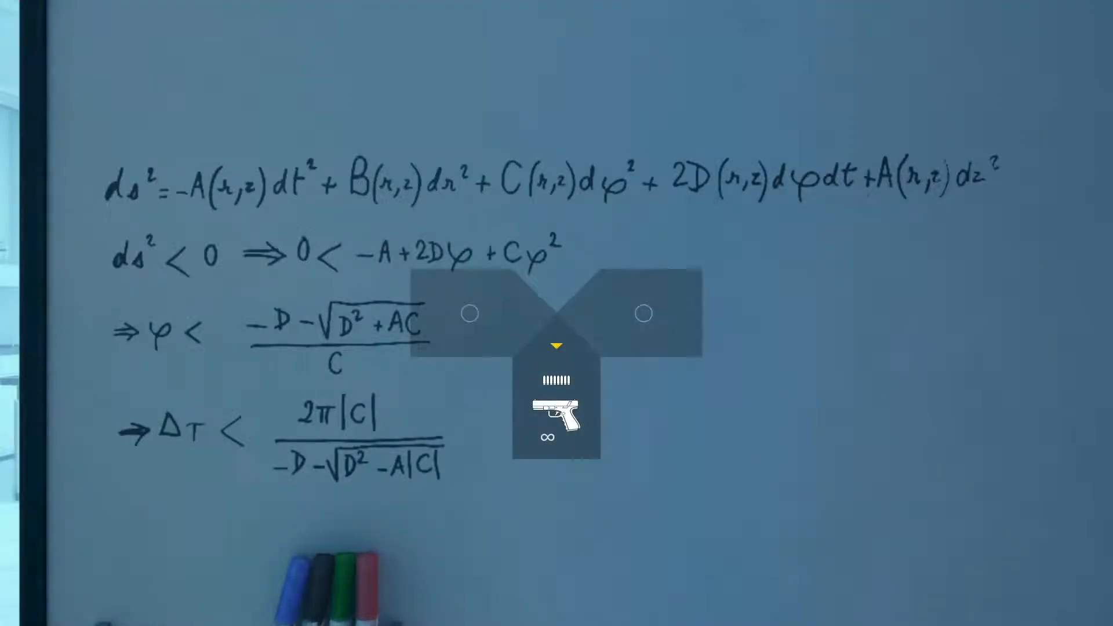
key("Escape")
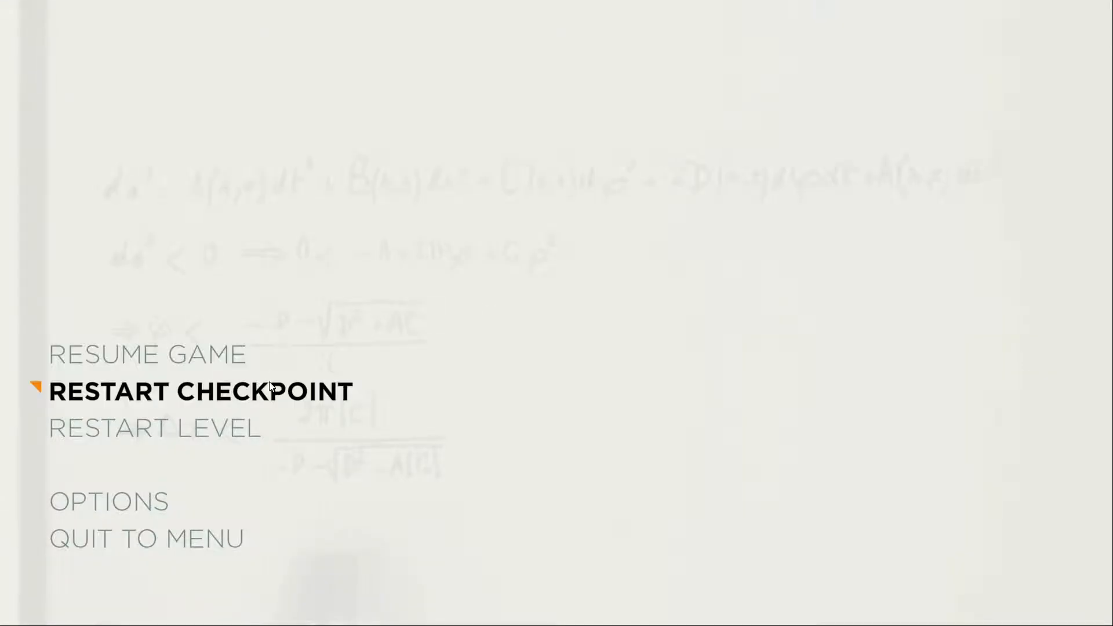